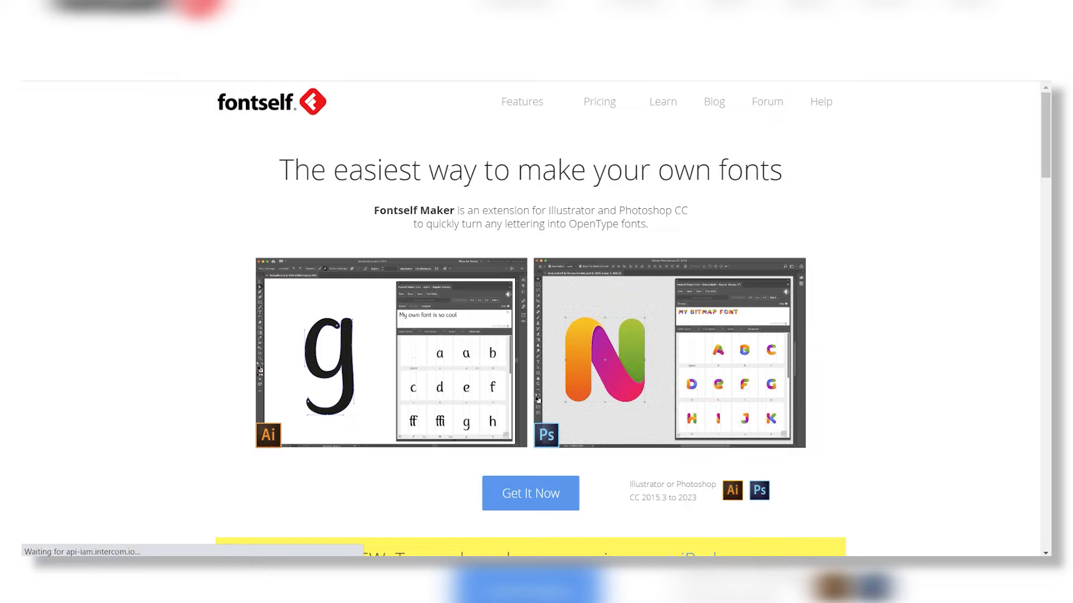
Step: Scroll down the Fontself homepage to the footer
scroll("down", 3)
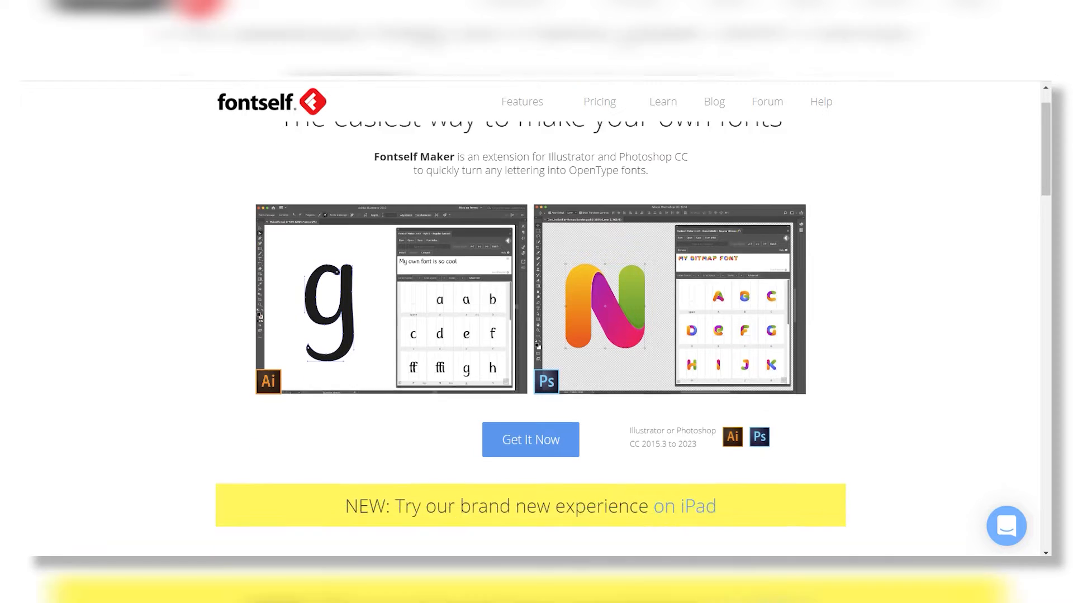
scroll("down", 3)
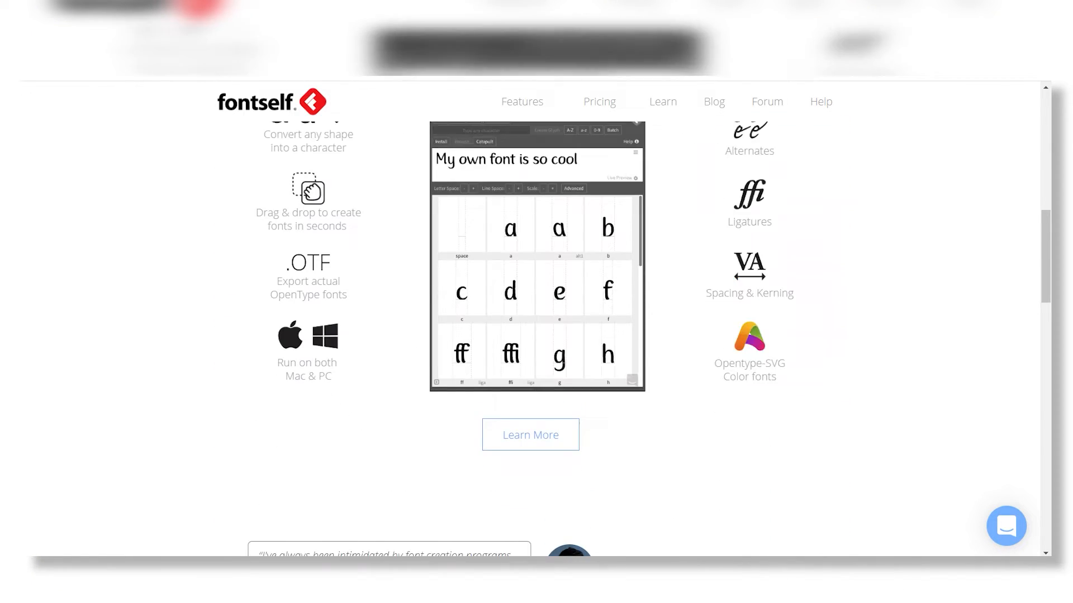
scroll("down", 3)
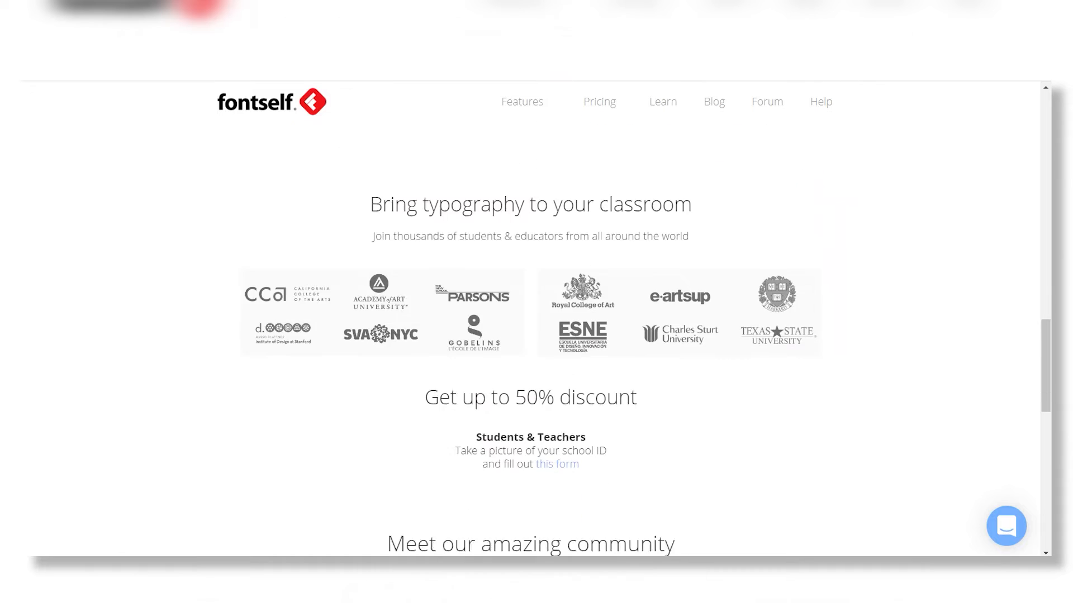
scroll("down", 3)
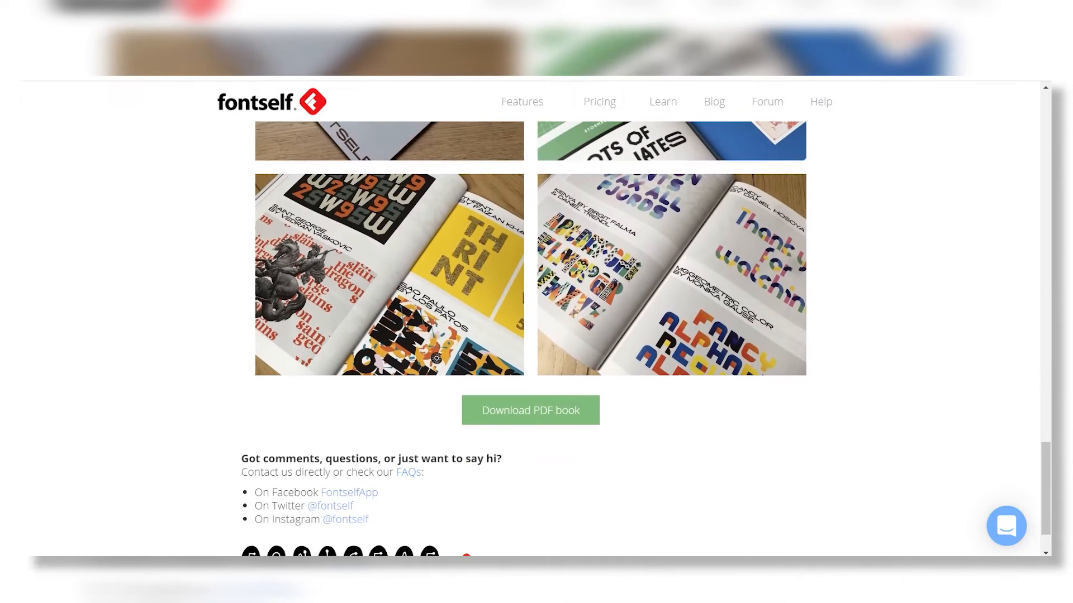
scroll("down", 3)
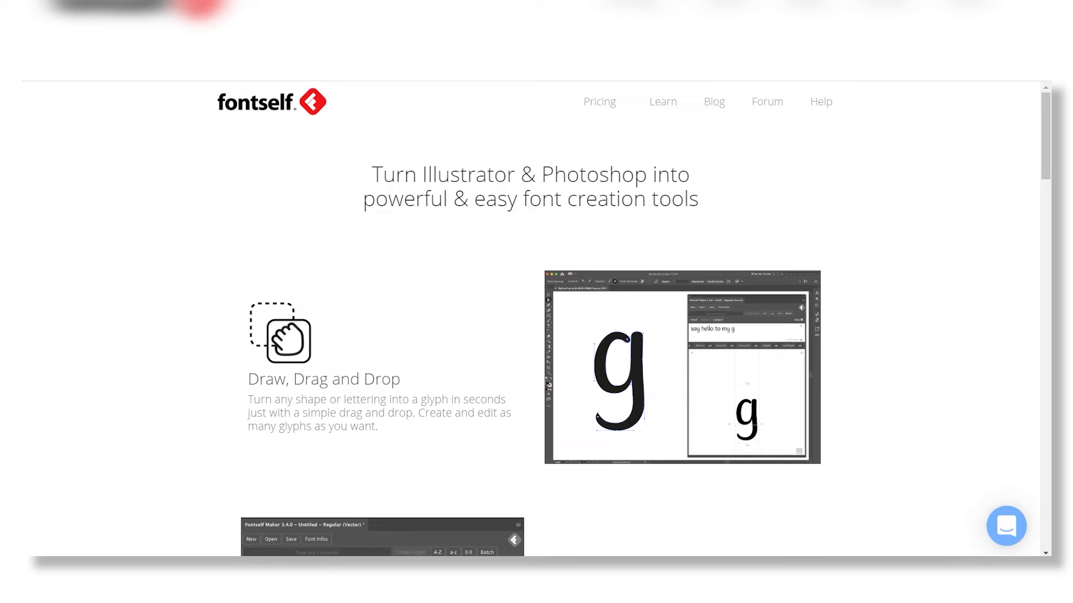
scroll("down", 3)
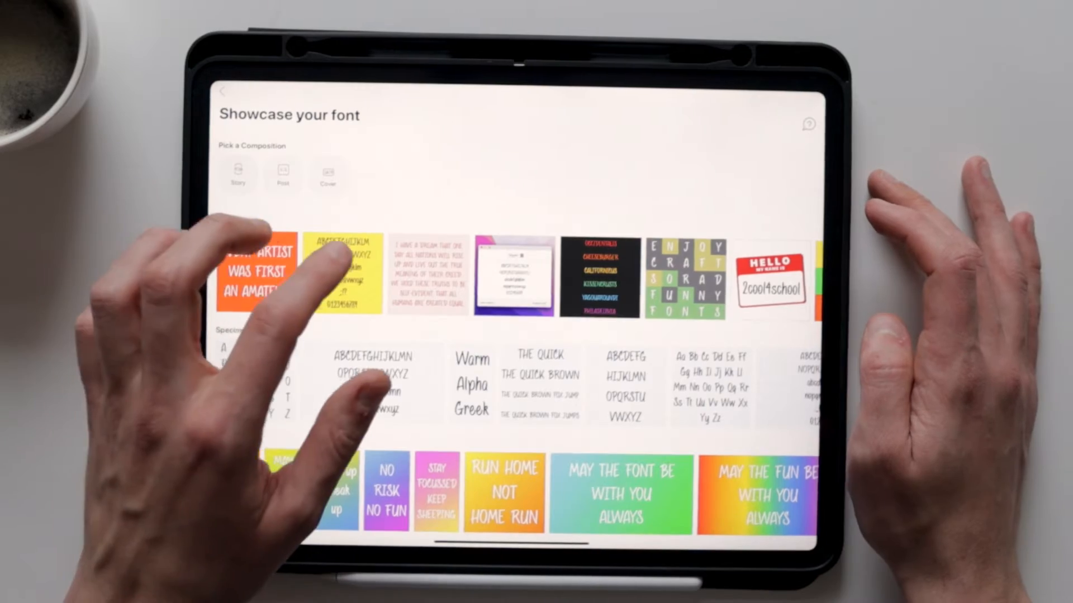
Step: Open Showcase to browse the font composition templates and specimen layouts
left_click(348, 277)
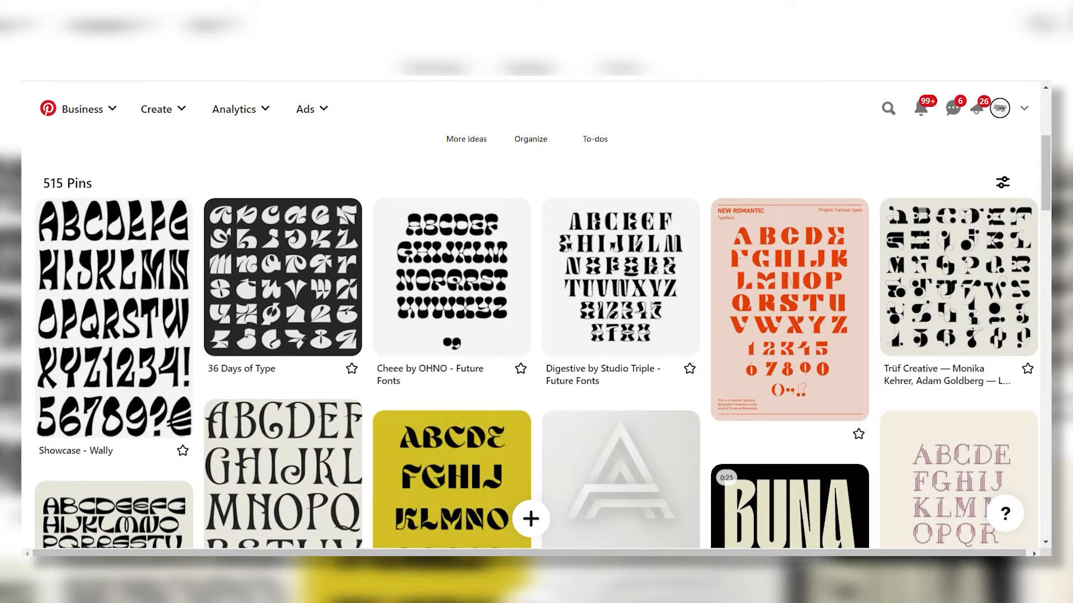
scroll("down", 3)
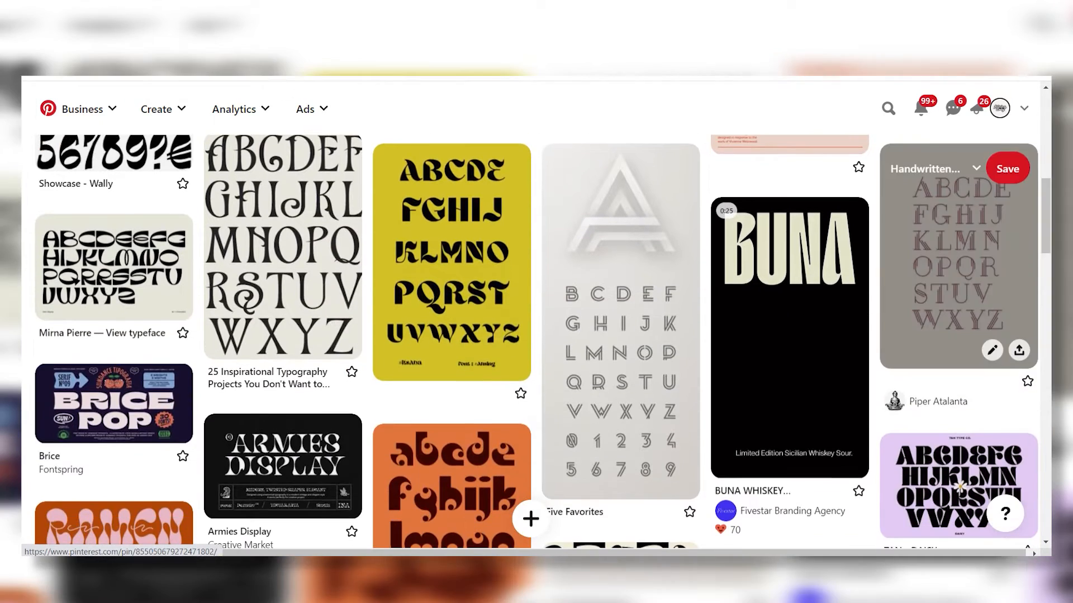
scroll("down", 3)
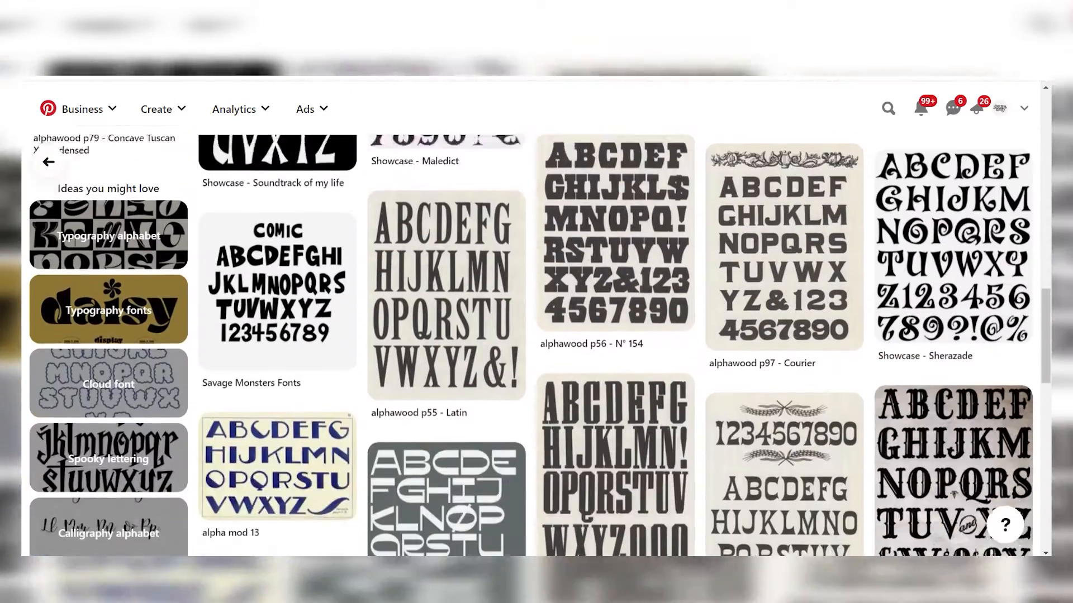
scroll("down", 3)
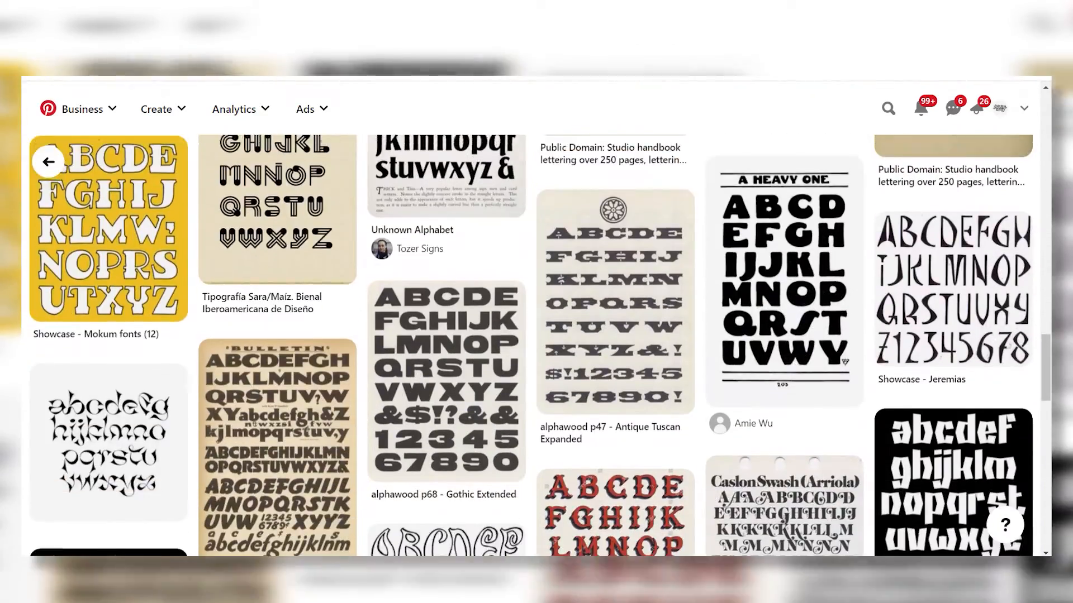
scroll("down", 3)
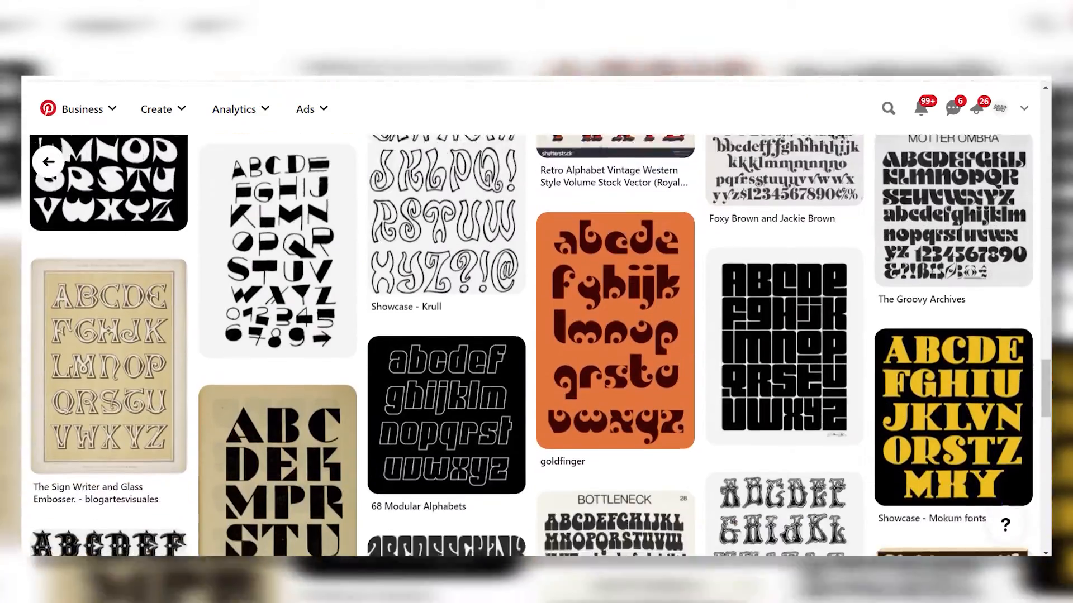
scroll("down", 3)
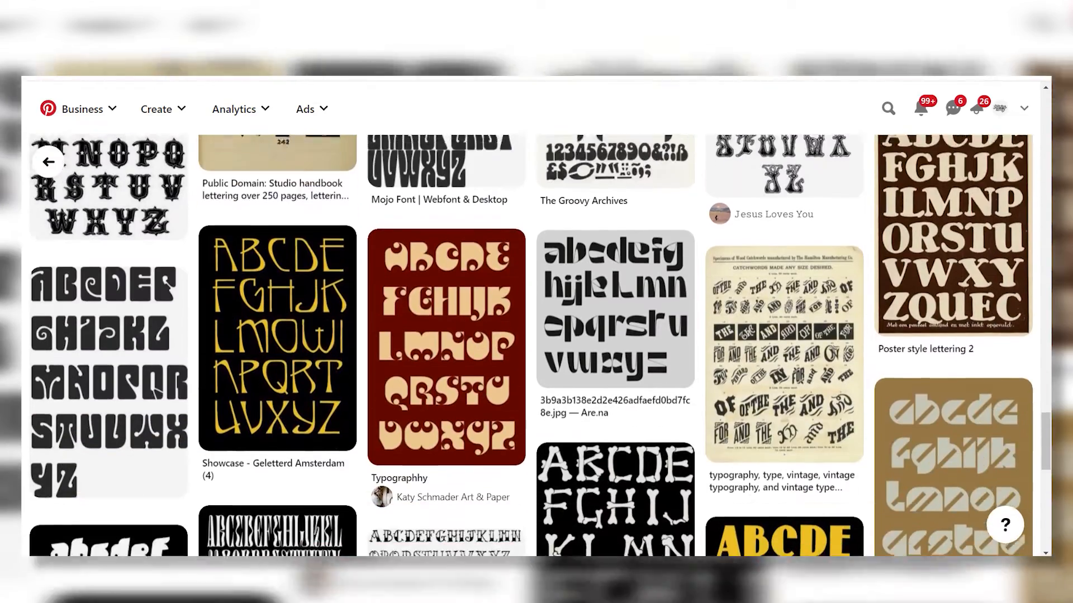
scroll("down", 3)
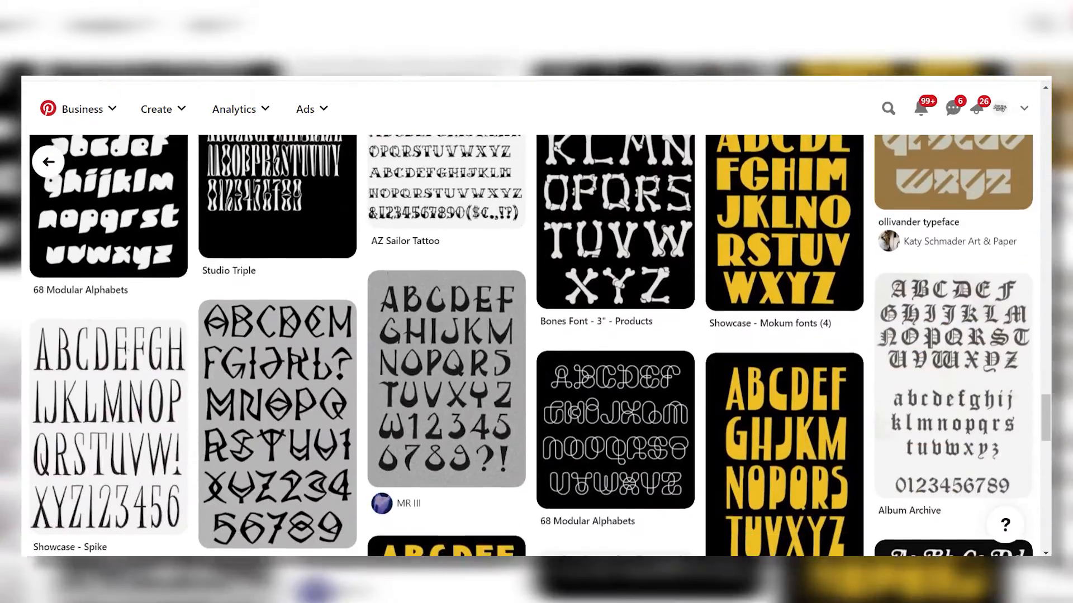
scroll("down", 3)
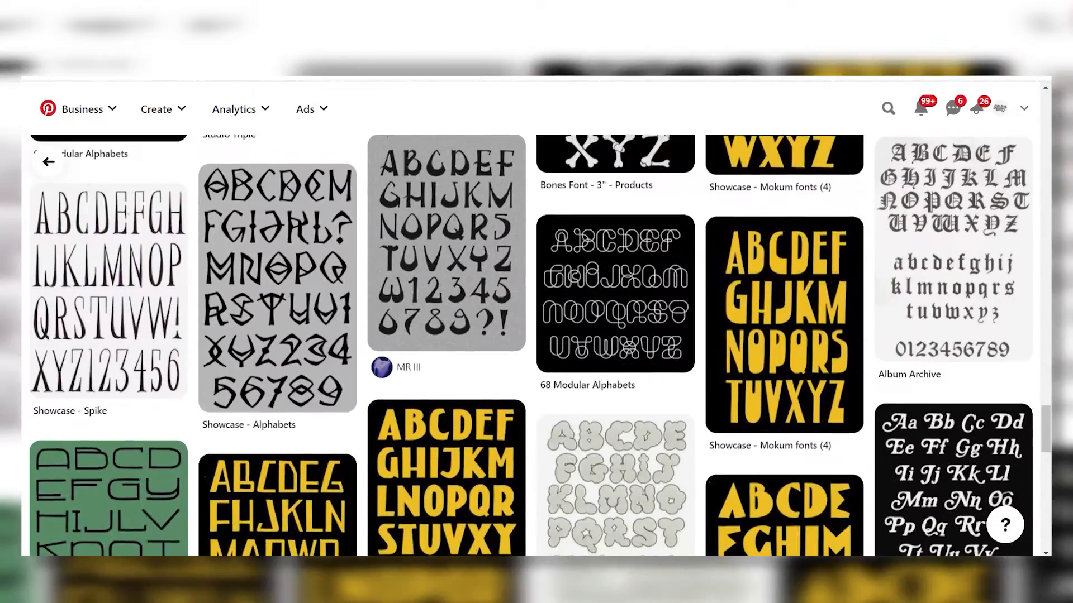
scroll("down", 3)
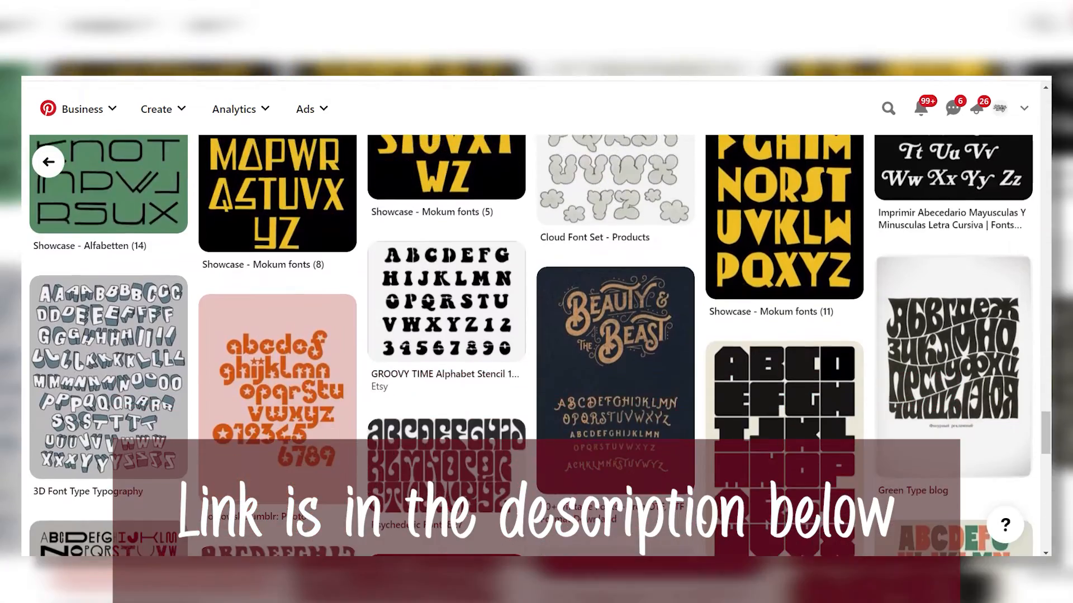
scroll("down", 3)
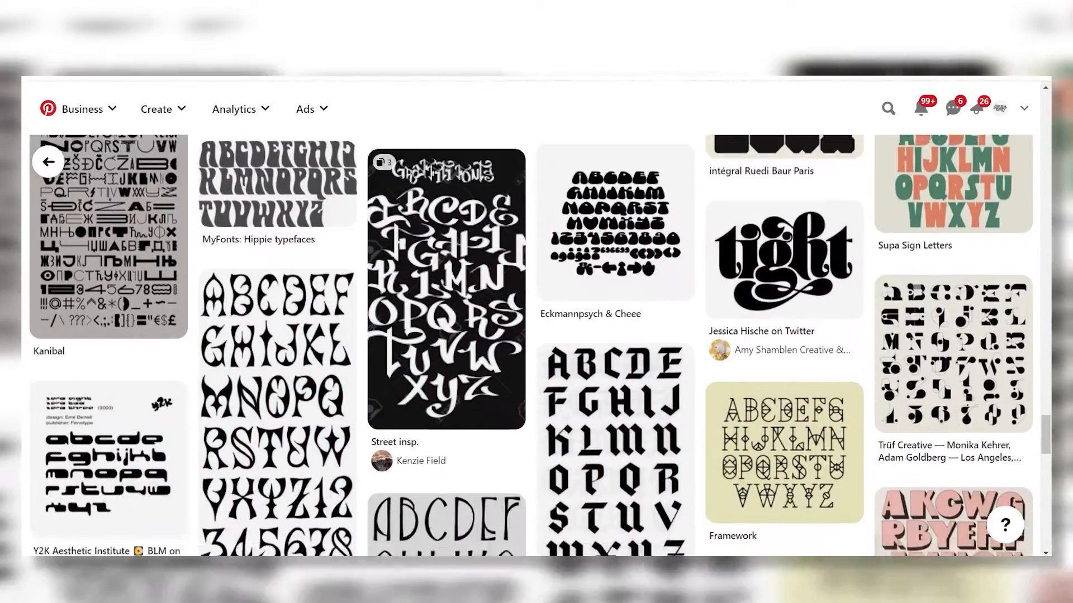
scroll("down", 3)
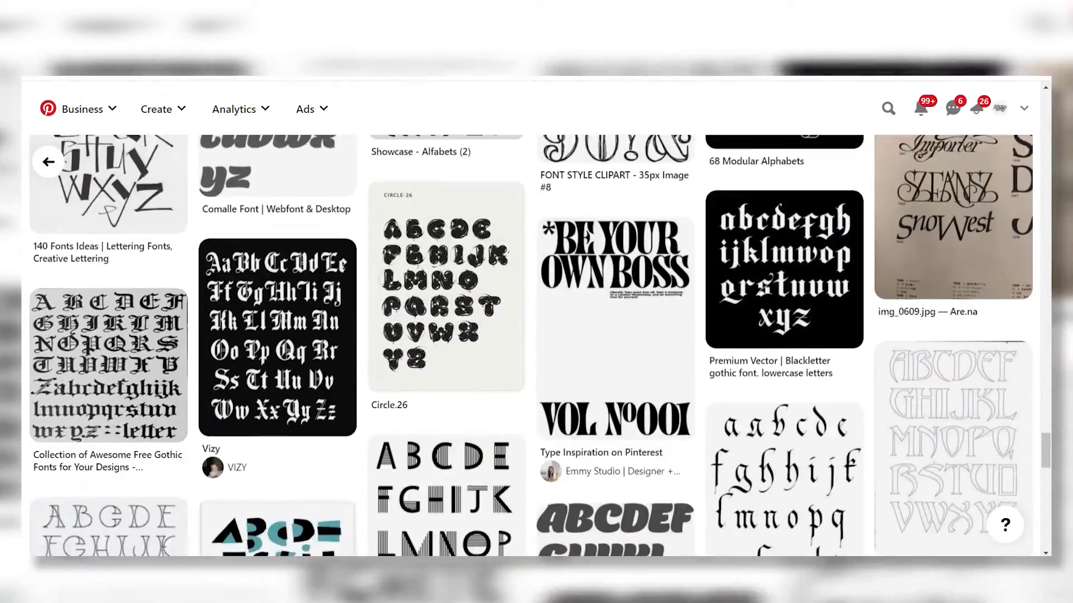
scroll("down", 3)
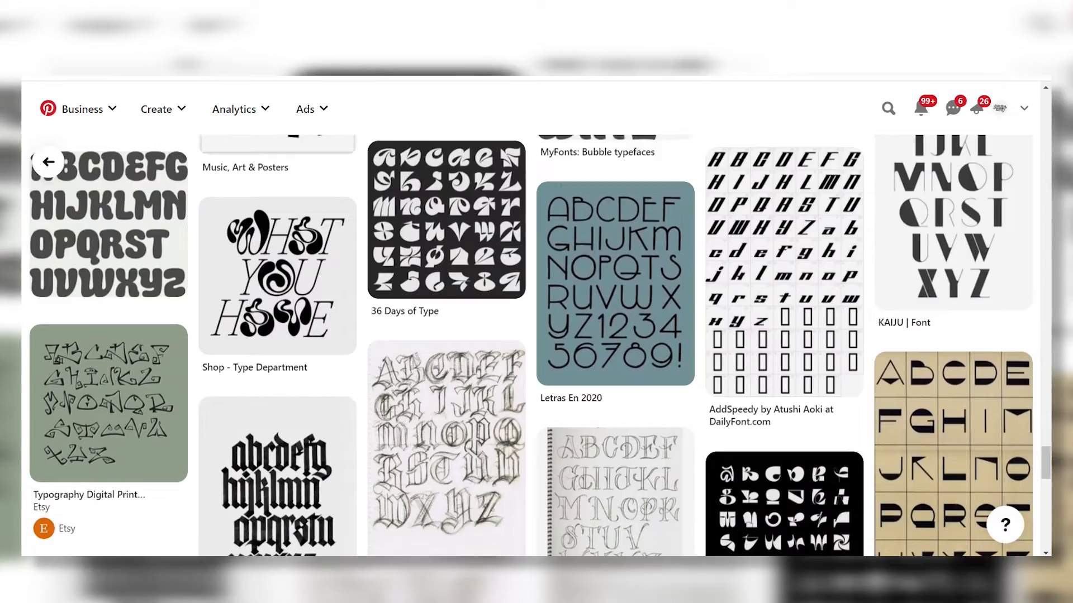
scroll("down", 3)
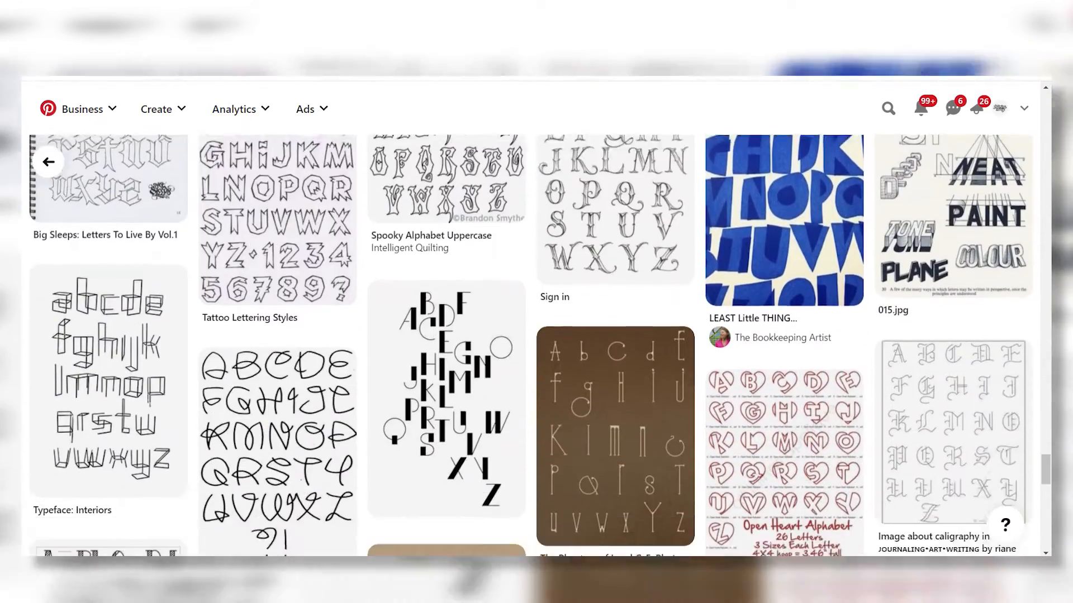
scroll("down", 3)
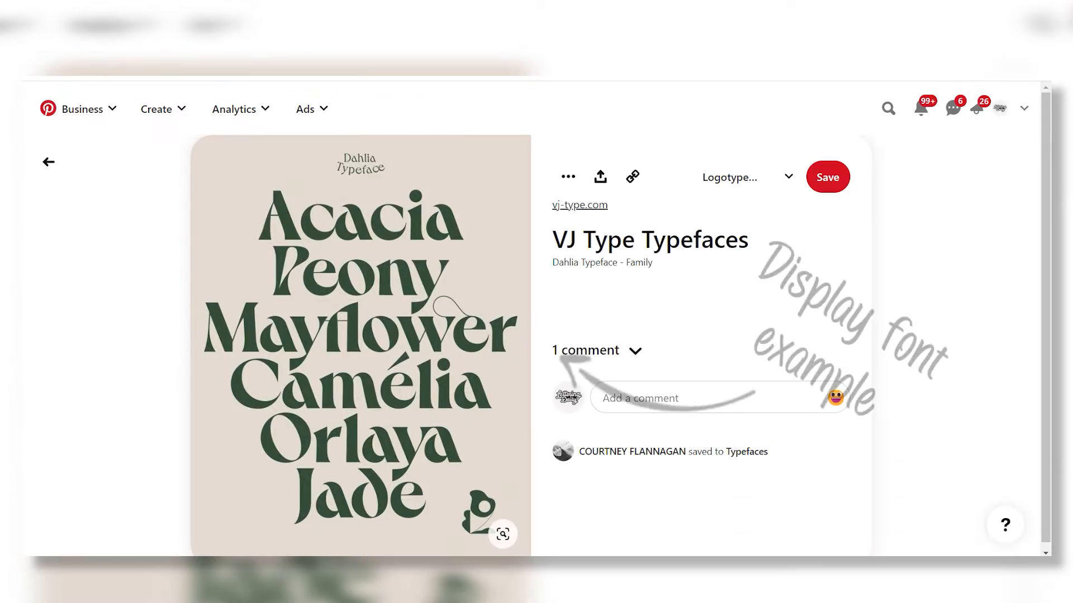
Step: Open the Cheee by OHNO pin and scroll to its More like this pins
scroll("down", 3)
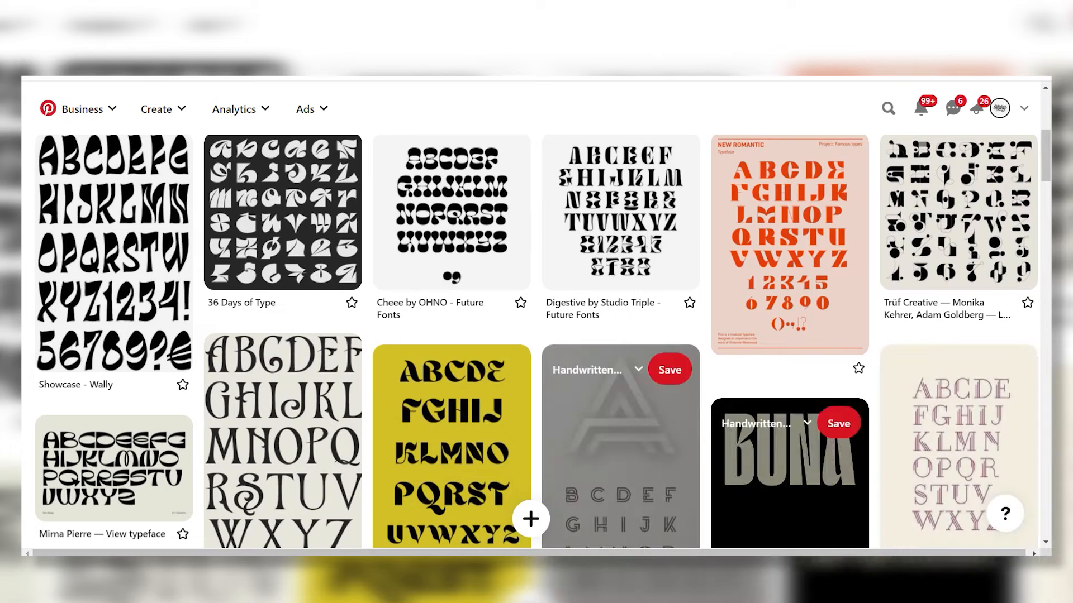
left_click(451, 212)
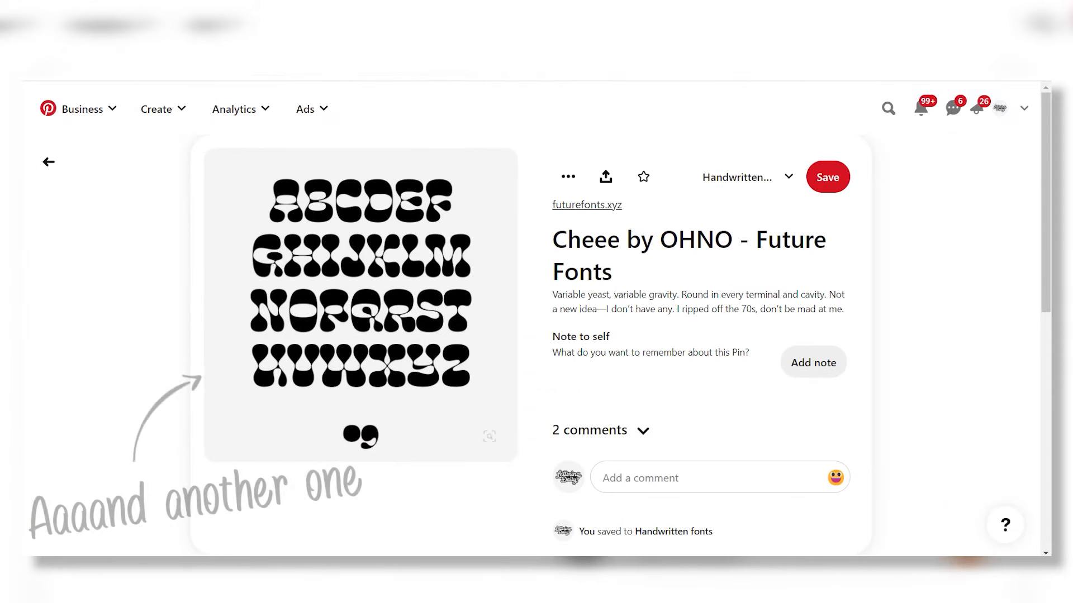
scroll("down", 3)
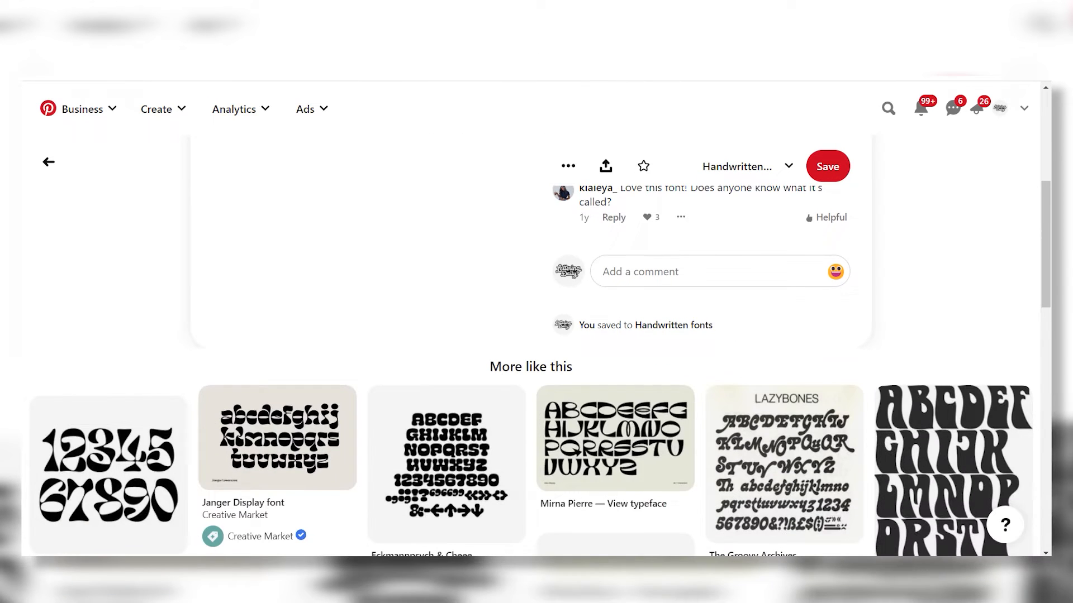
scroll("down", 3)
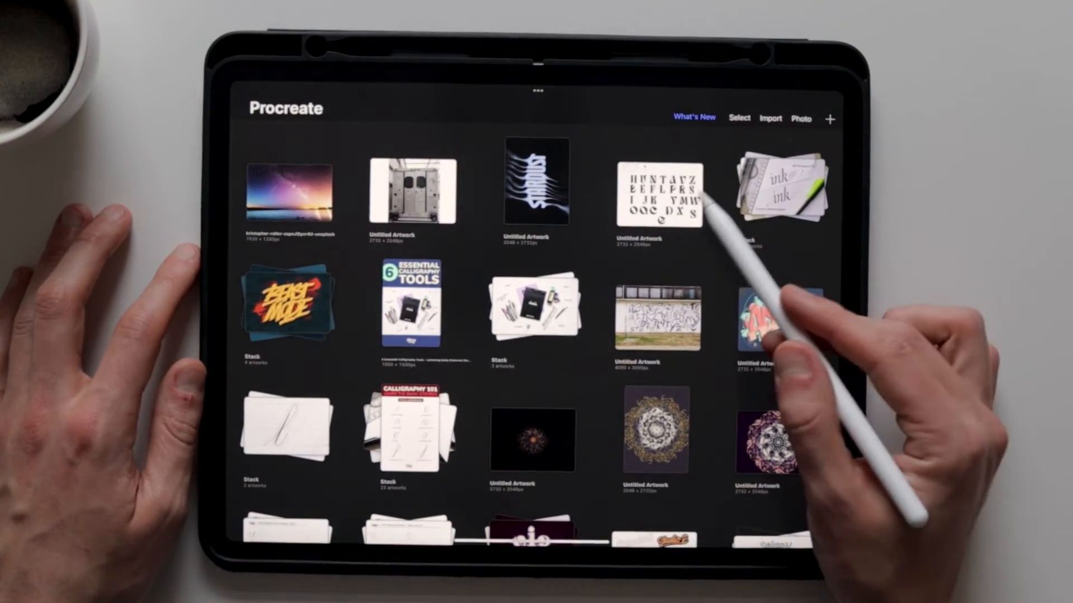
left_click(661, 192)
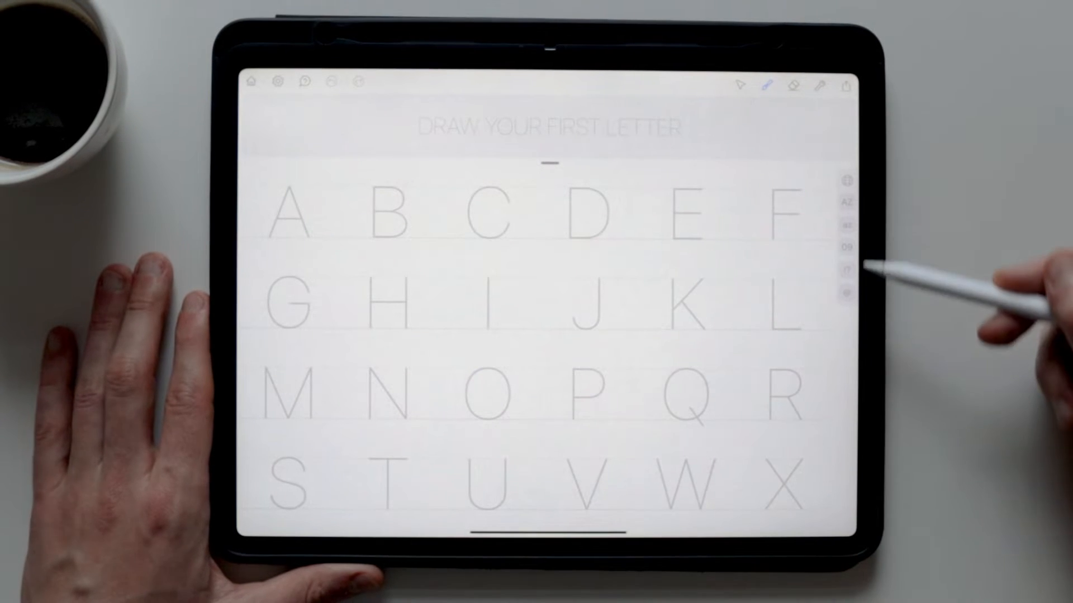
Step: Browse the Brush, Pencil and Qalam presets, then view the sample font's sharing options
left_click(278, 81)
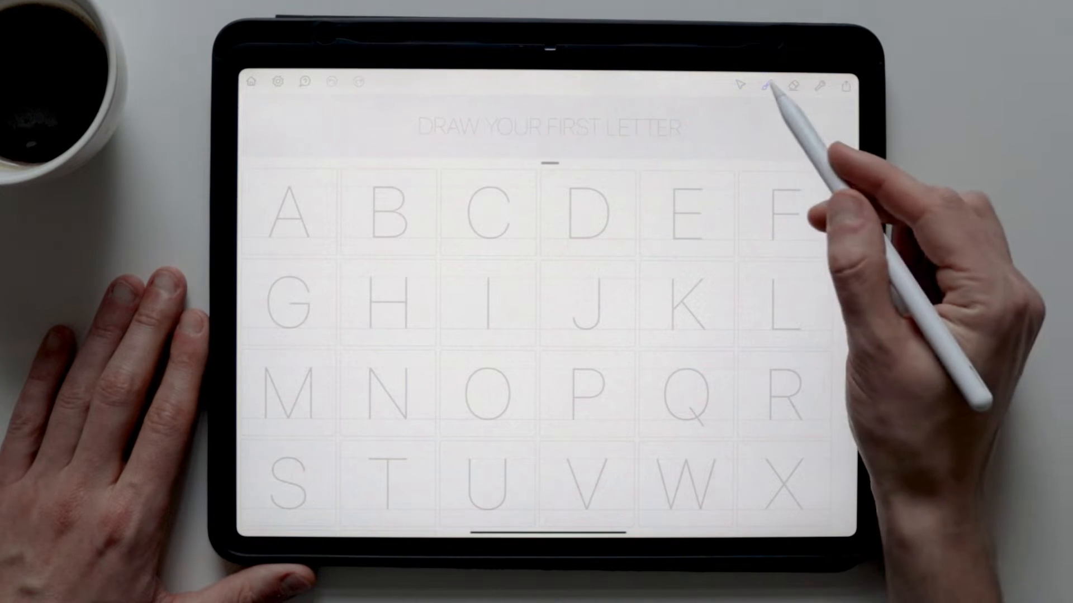
left_click(768, 85)
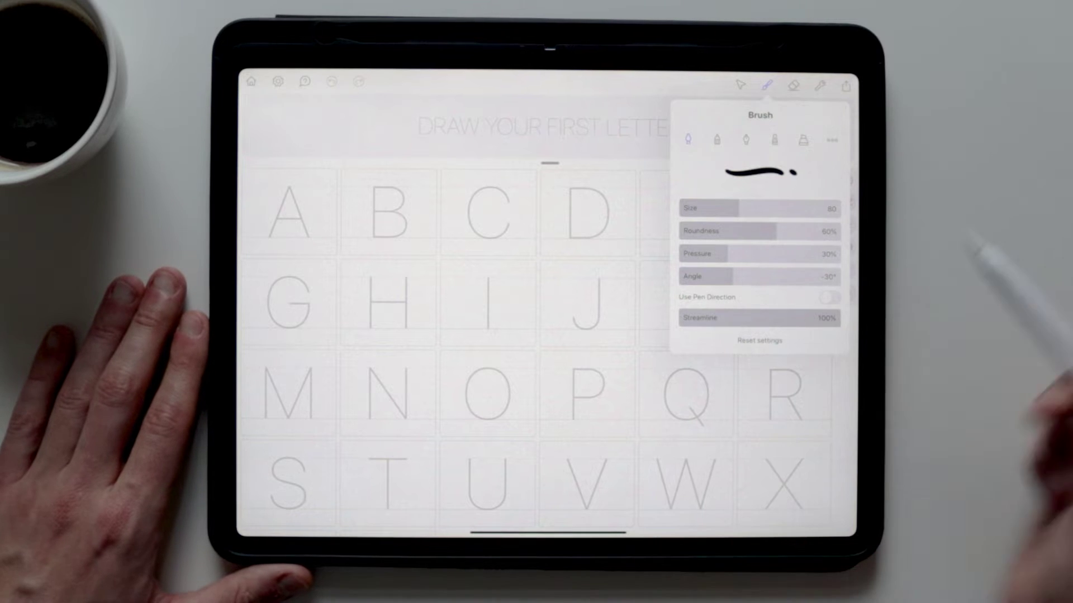
left_click(746, 140)
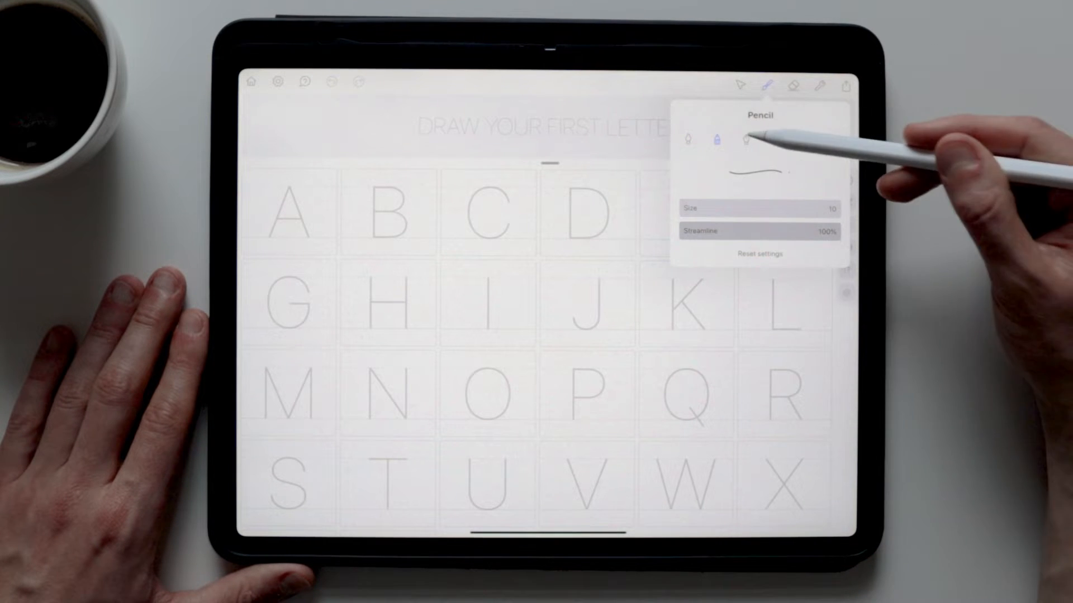
left_click(776, 140)
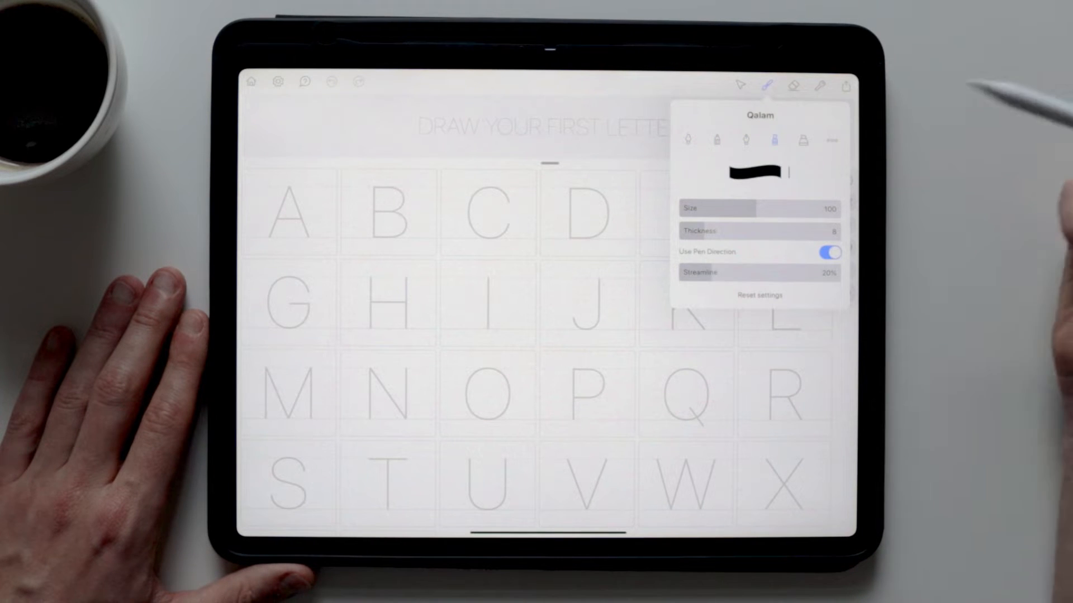
left_click(802, 141)
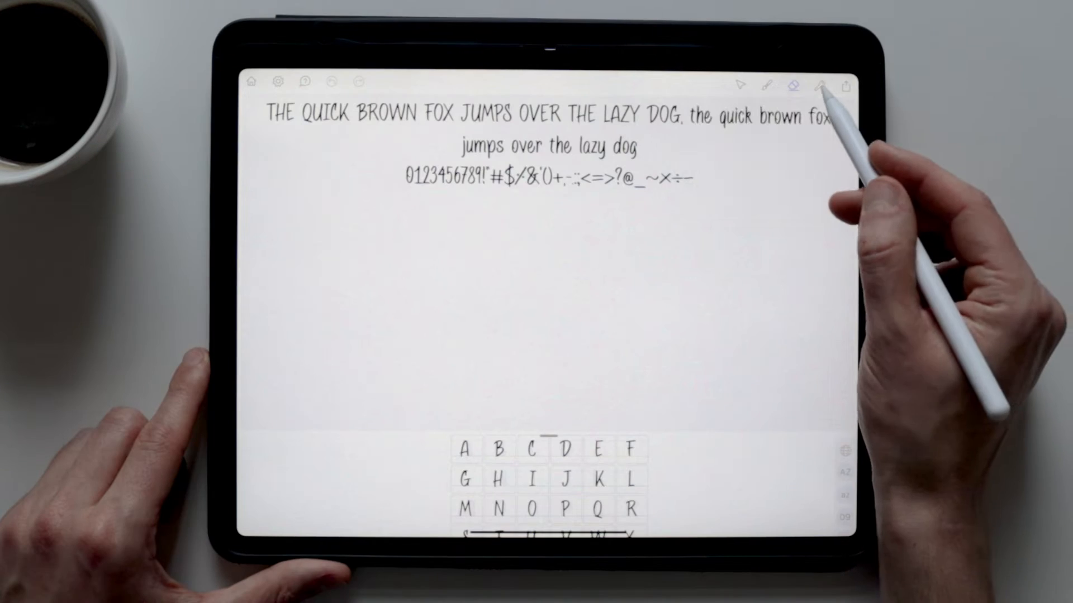
left_click(793, 85)
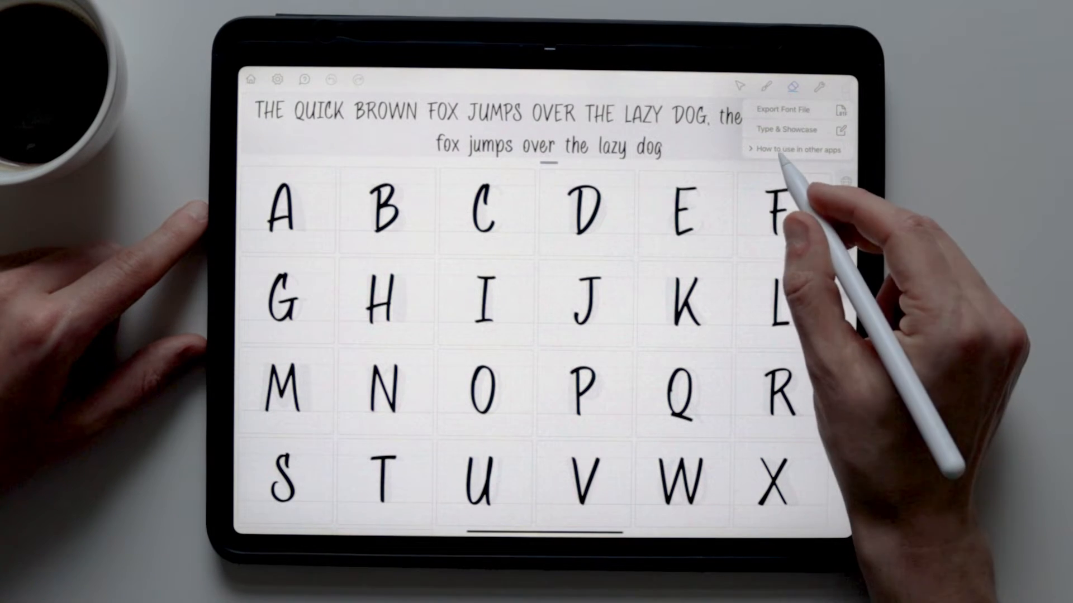
Step: Toggle the Symbols category in the globe Character Sets panel
left_click(796, 150)
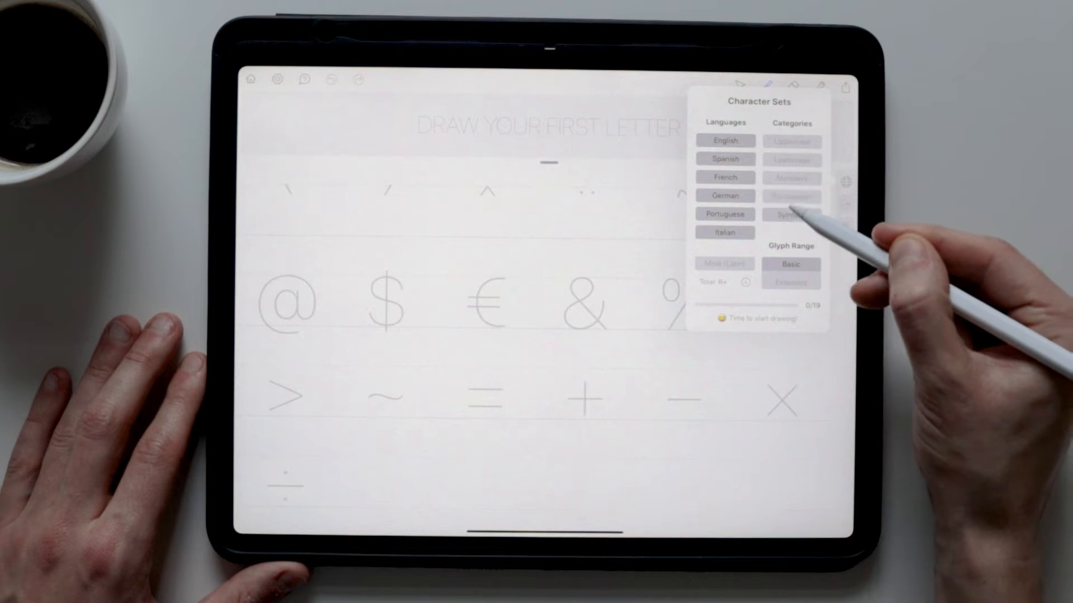
left_click(791, 141)
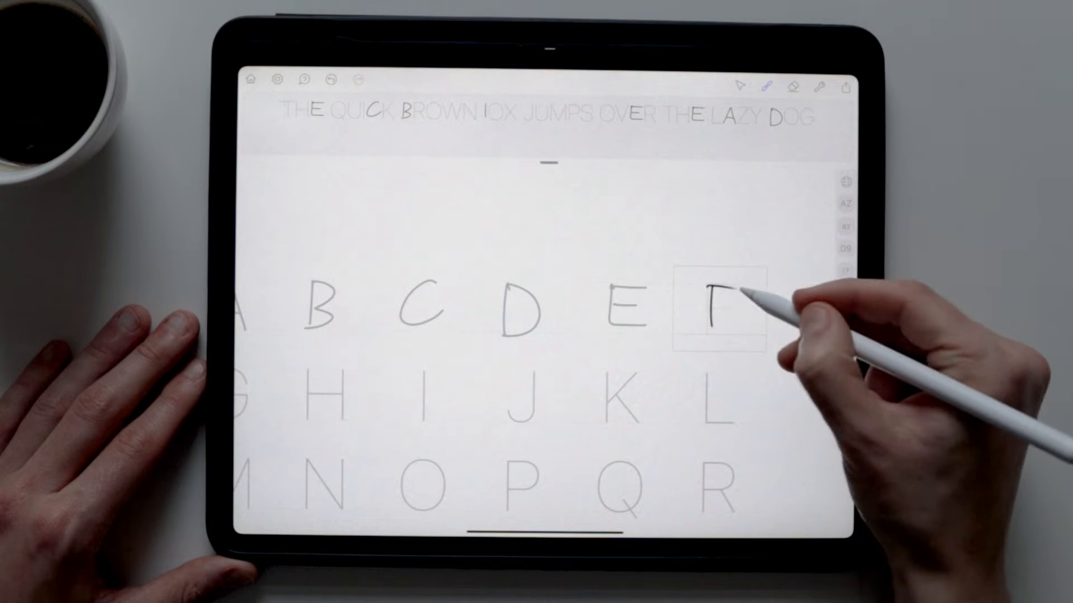
Step: Scroll down the new font's empty A–X letter grid
scroll("down", 3)
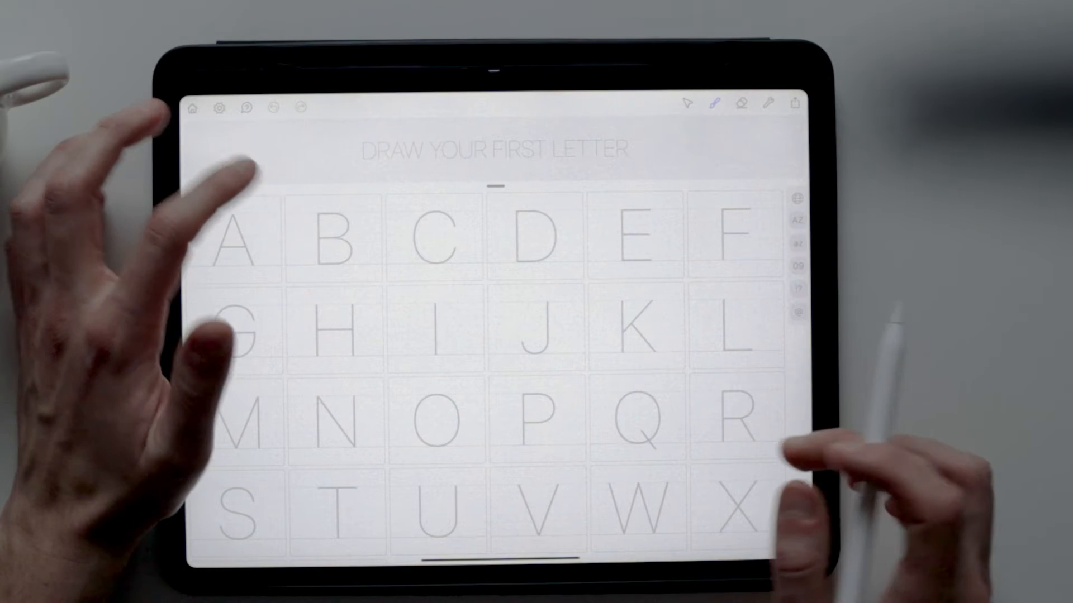
Step: Open the letter B canvas to draw its serif stem and circle
left_click(335, 235)
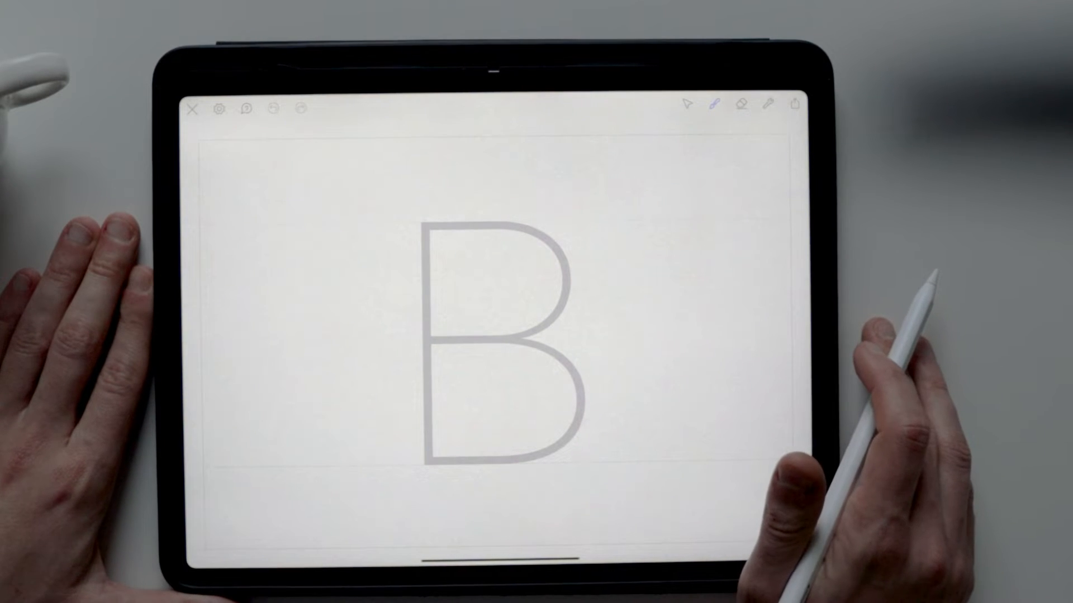
left_click(720, 103)
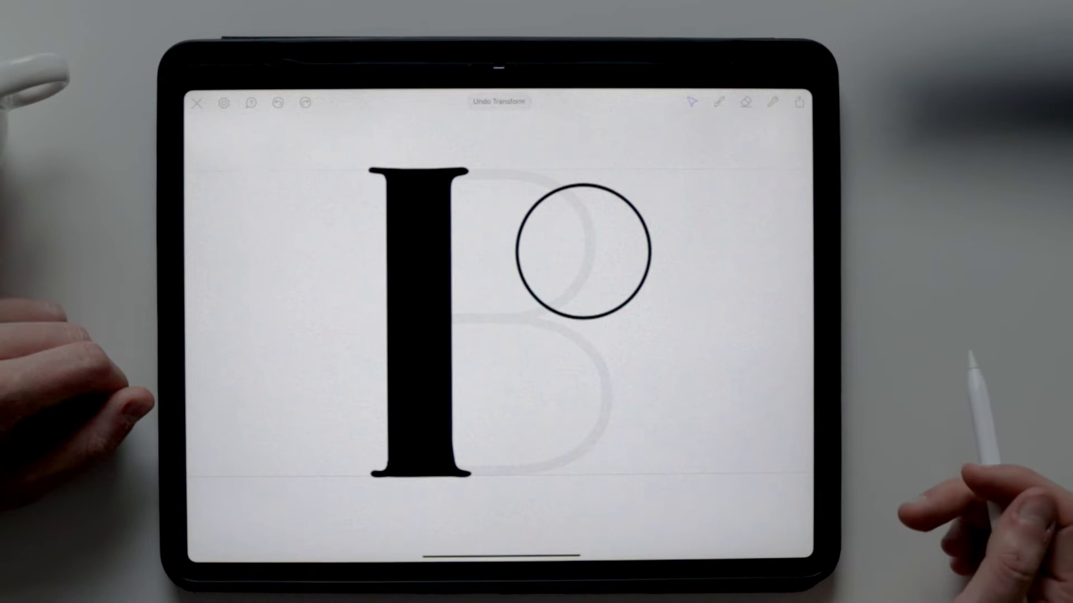
Step: Select the B's circle shape and transform it
left_click(582, 249)
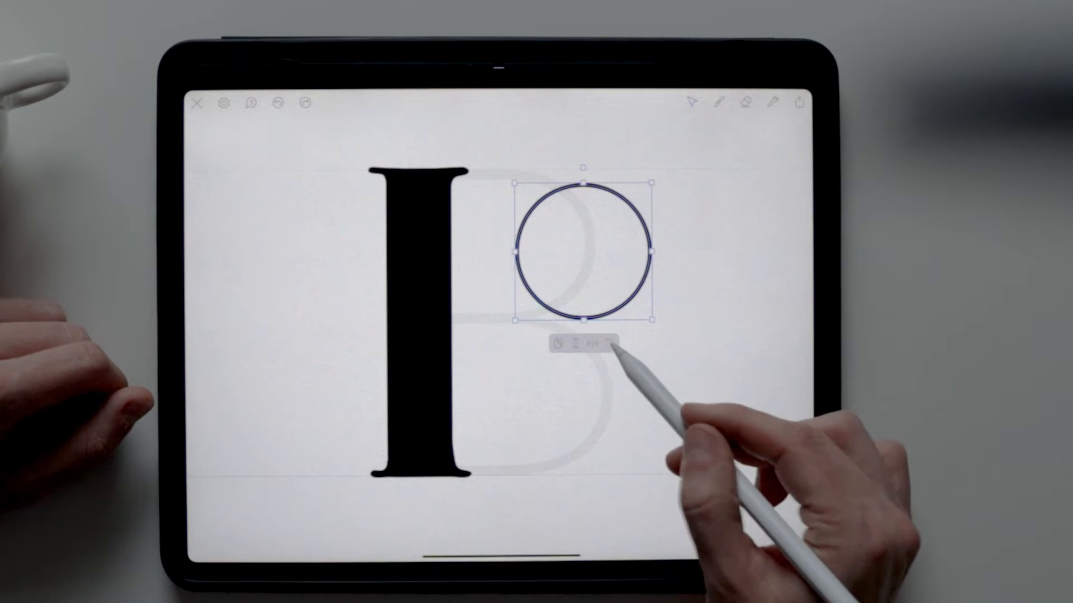
left_click(199, 103)
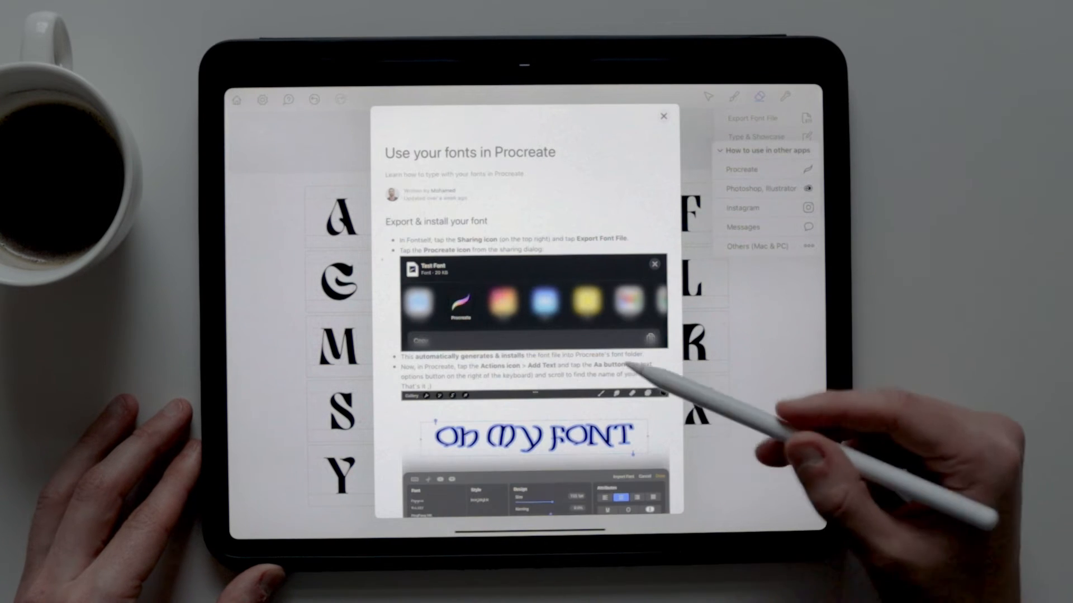
Step: Export the custom font to Procreate and add a TEXT text box
left_click(663, 116)
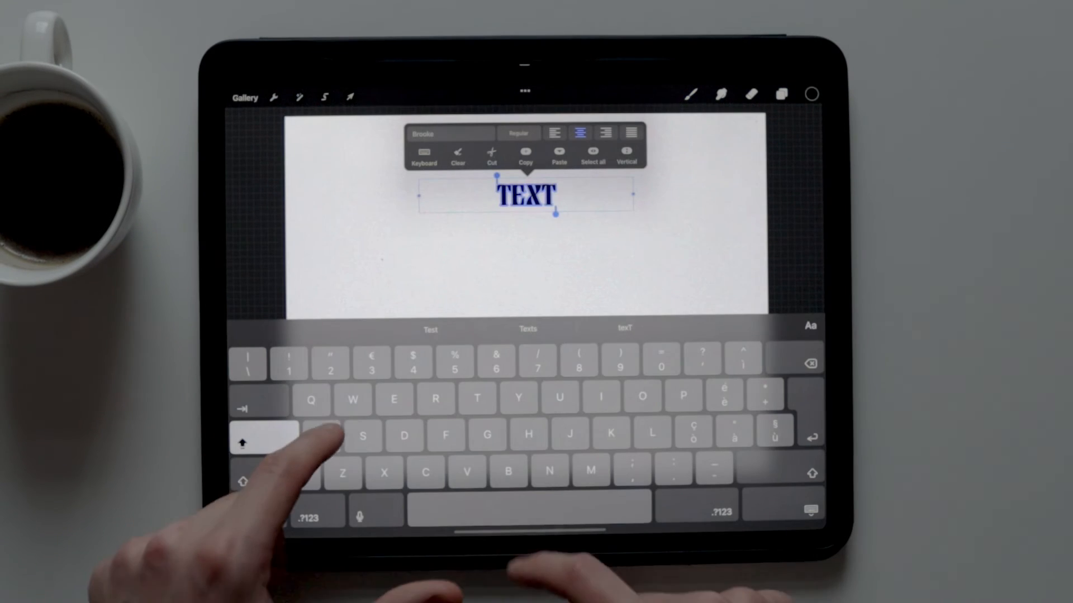
Step: Type ABC, DE and FG into the Procreate text box
type("ABC")
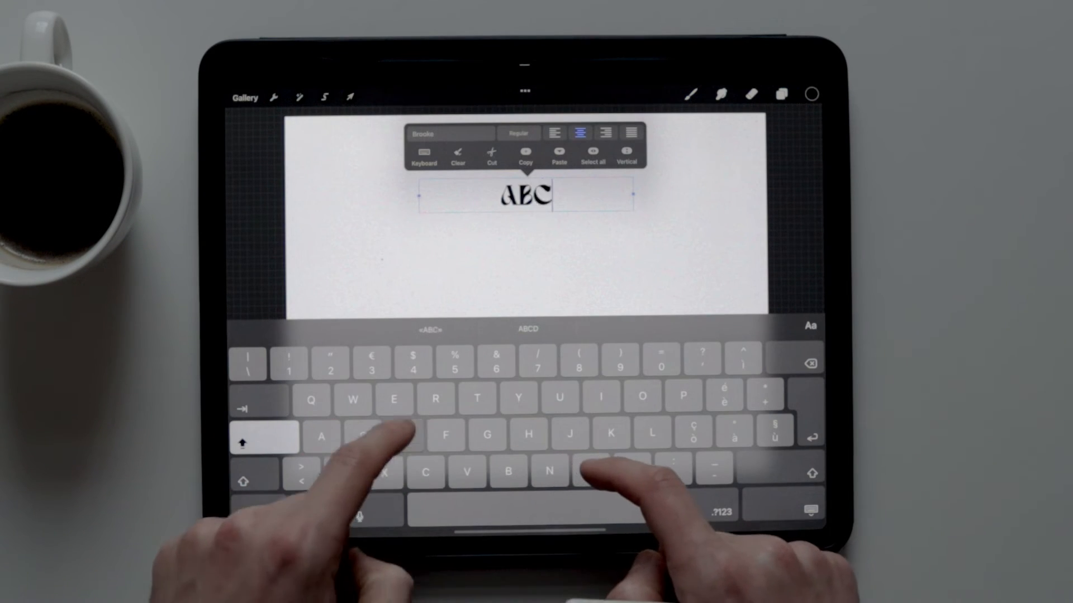
type("DE")
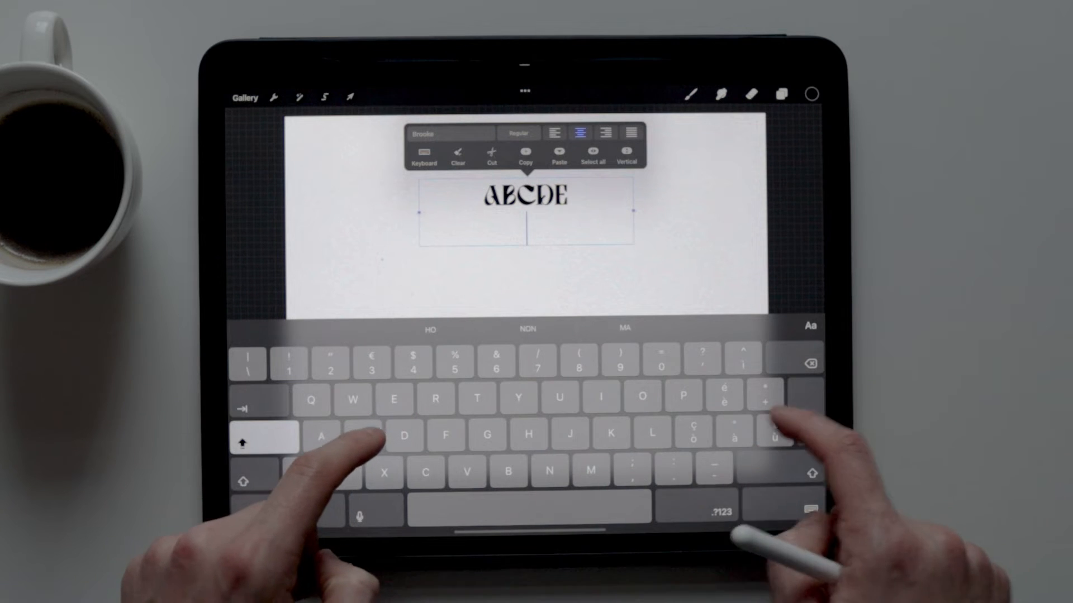
type("FG")
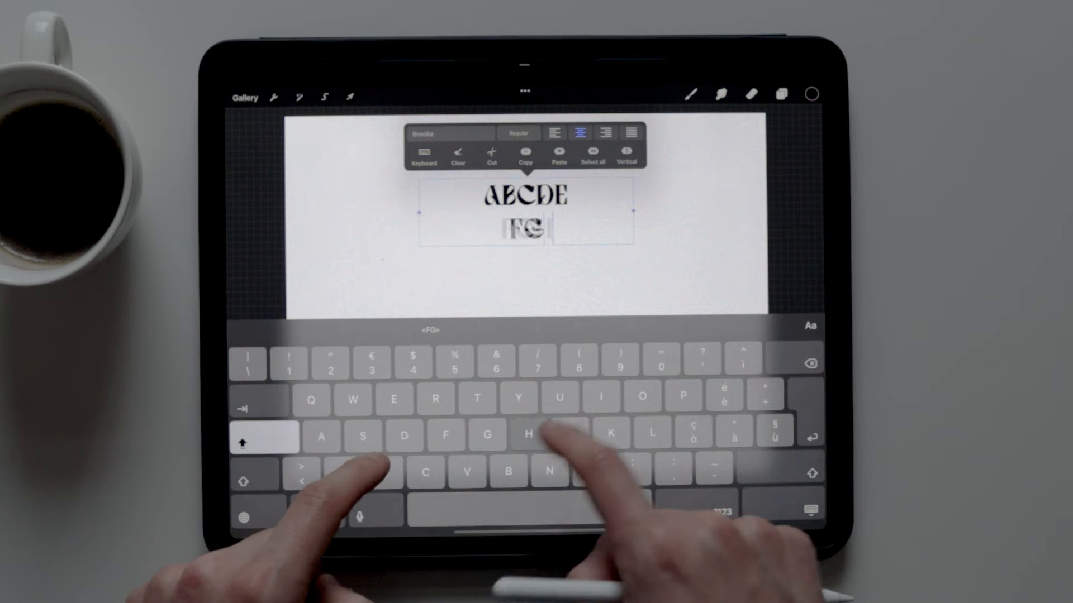